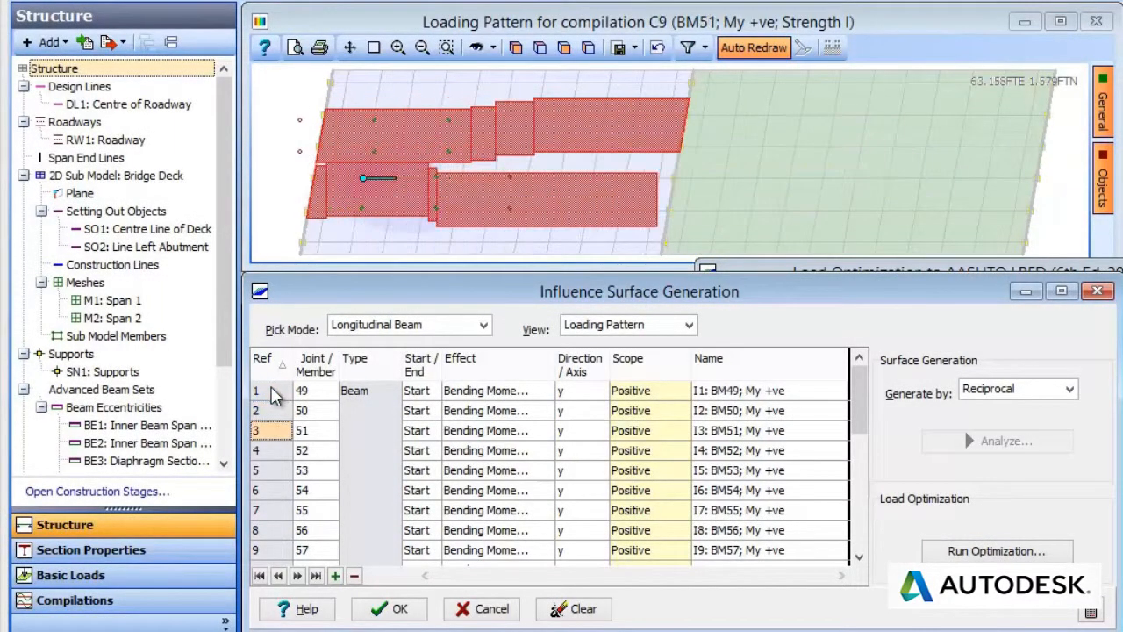
Generate the detailed report for Inner Beam Span 1 via Results and view it as a PDF in Acrobat.
left_click(302, 549)
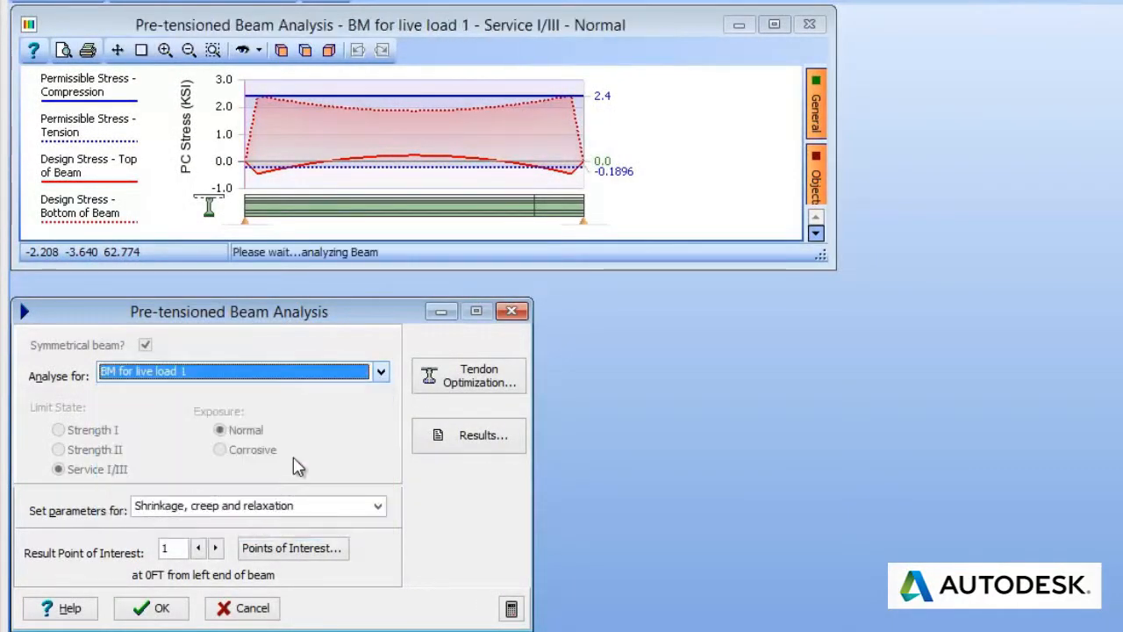
left_click(469, 376)
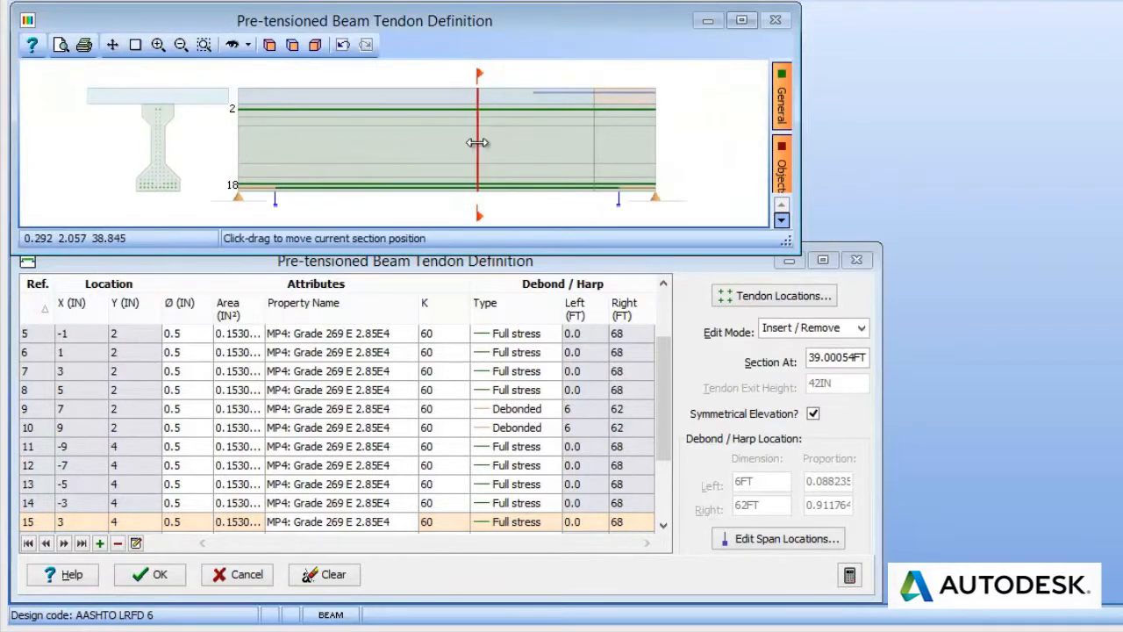
left_click_drag(478, 142, 614, 137)
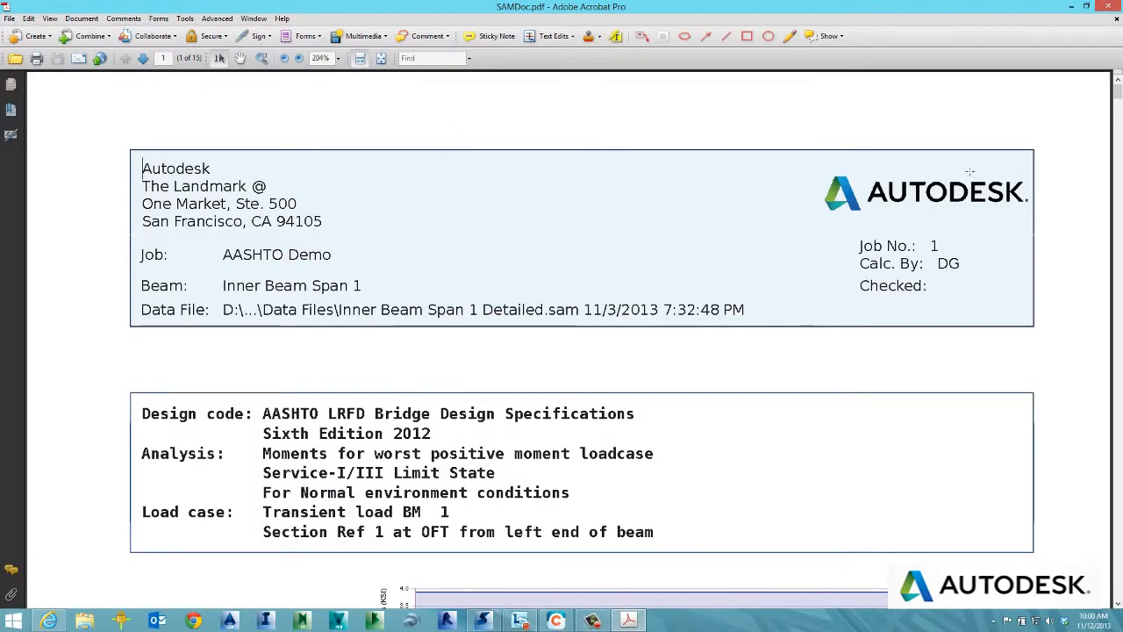
Scroll to page 2 and the INITIAL RELAXATION - Article 5.9.5.4.4b stress-loss calculations.
scroll("down", 3)
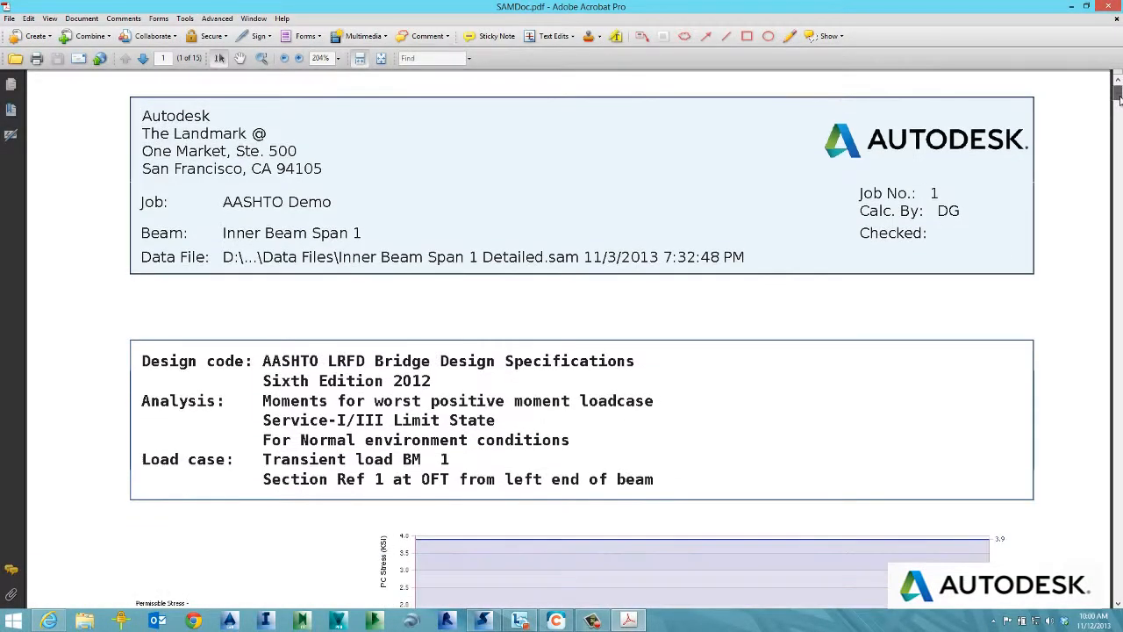
scroll("down", 3)
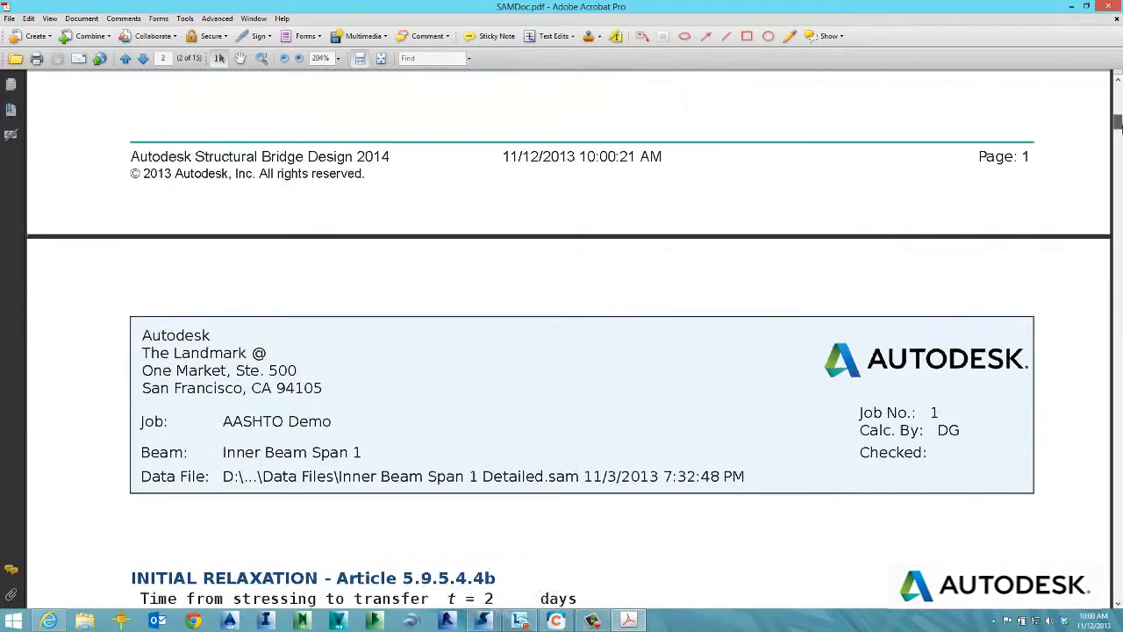
scroll("down", 3)
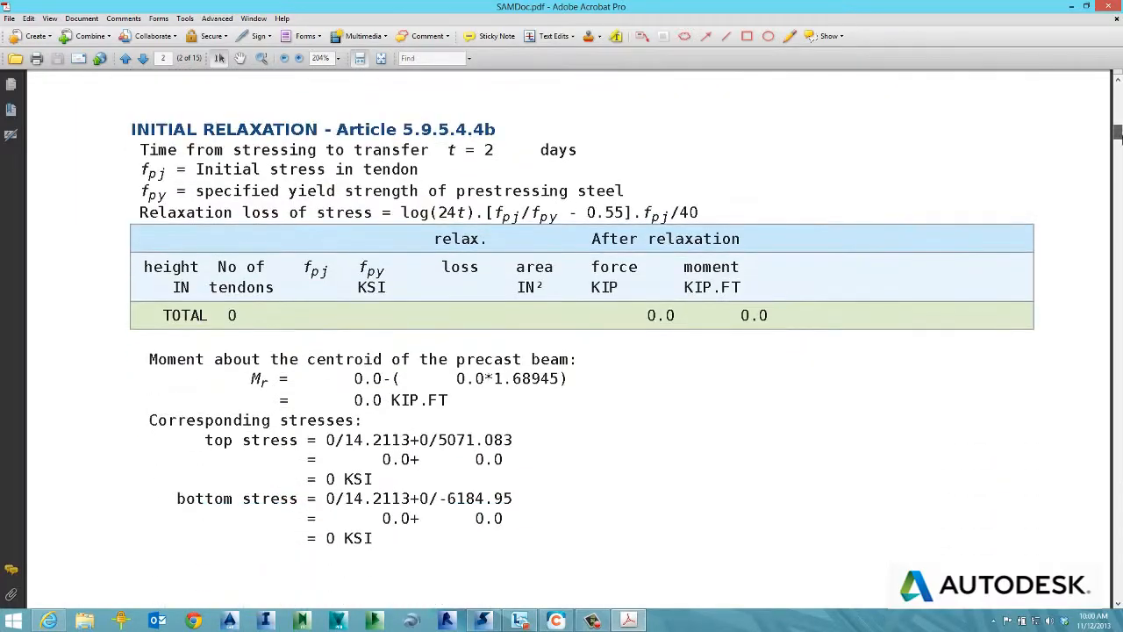